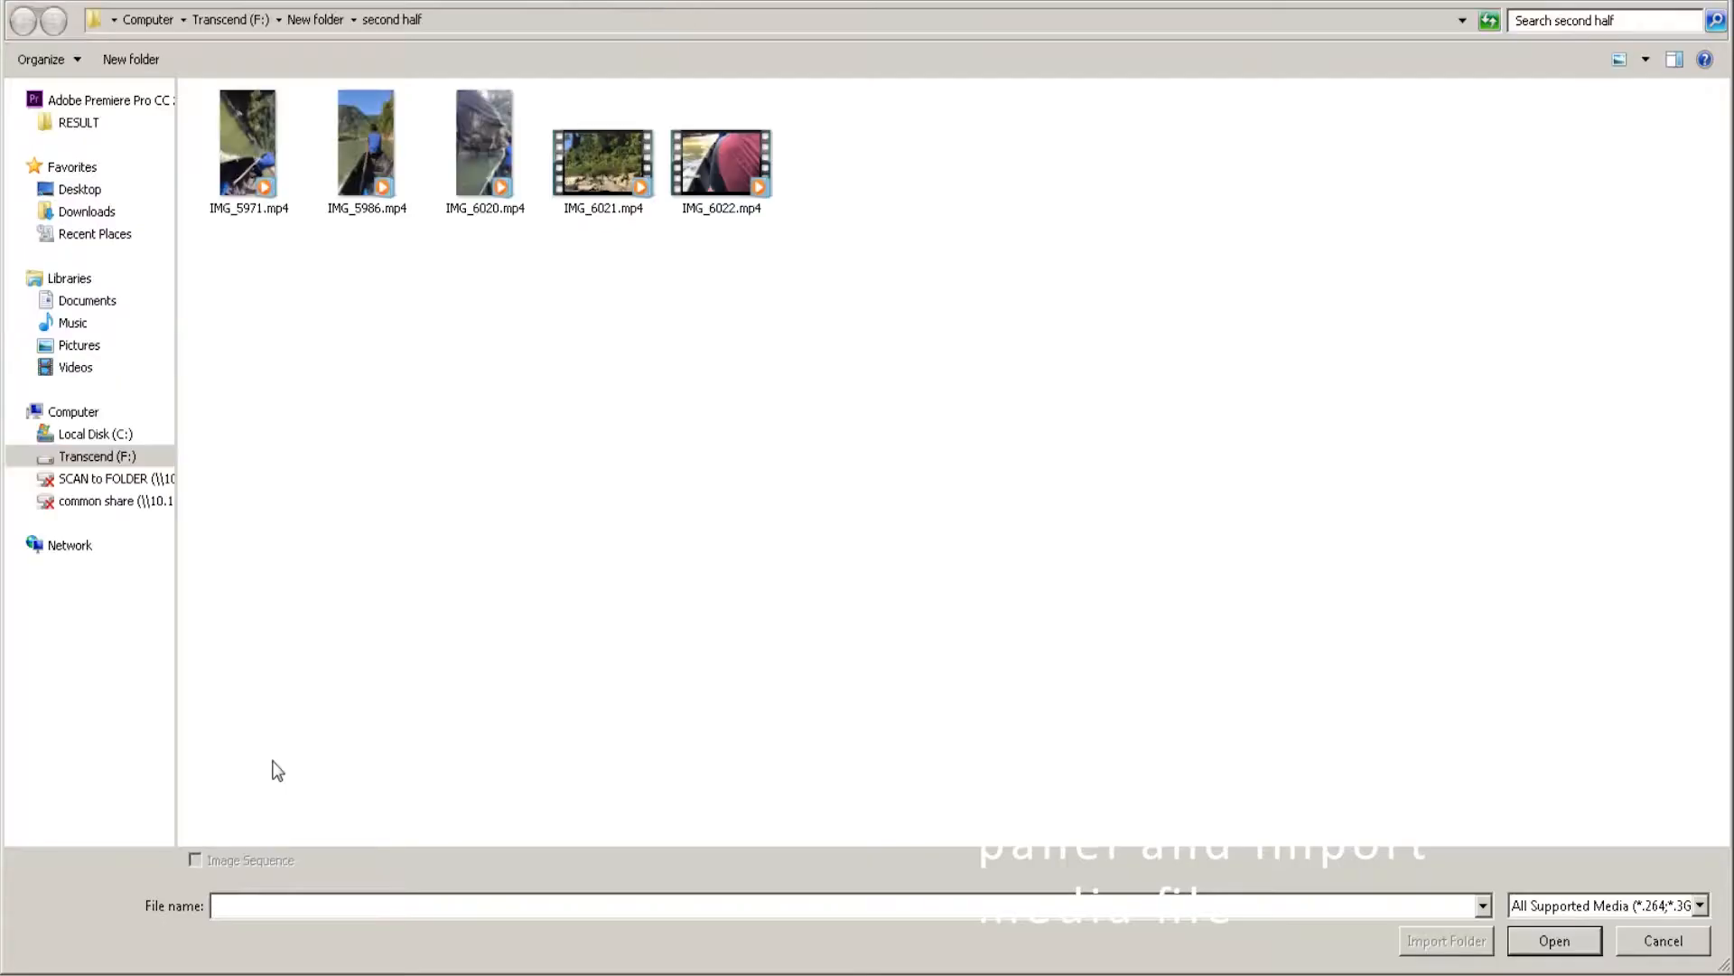
Import IMG_6021.mp4 and drop it onto the empty timeline to create a sequence
left_click(1554, 939)
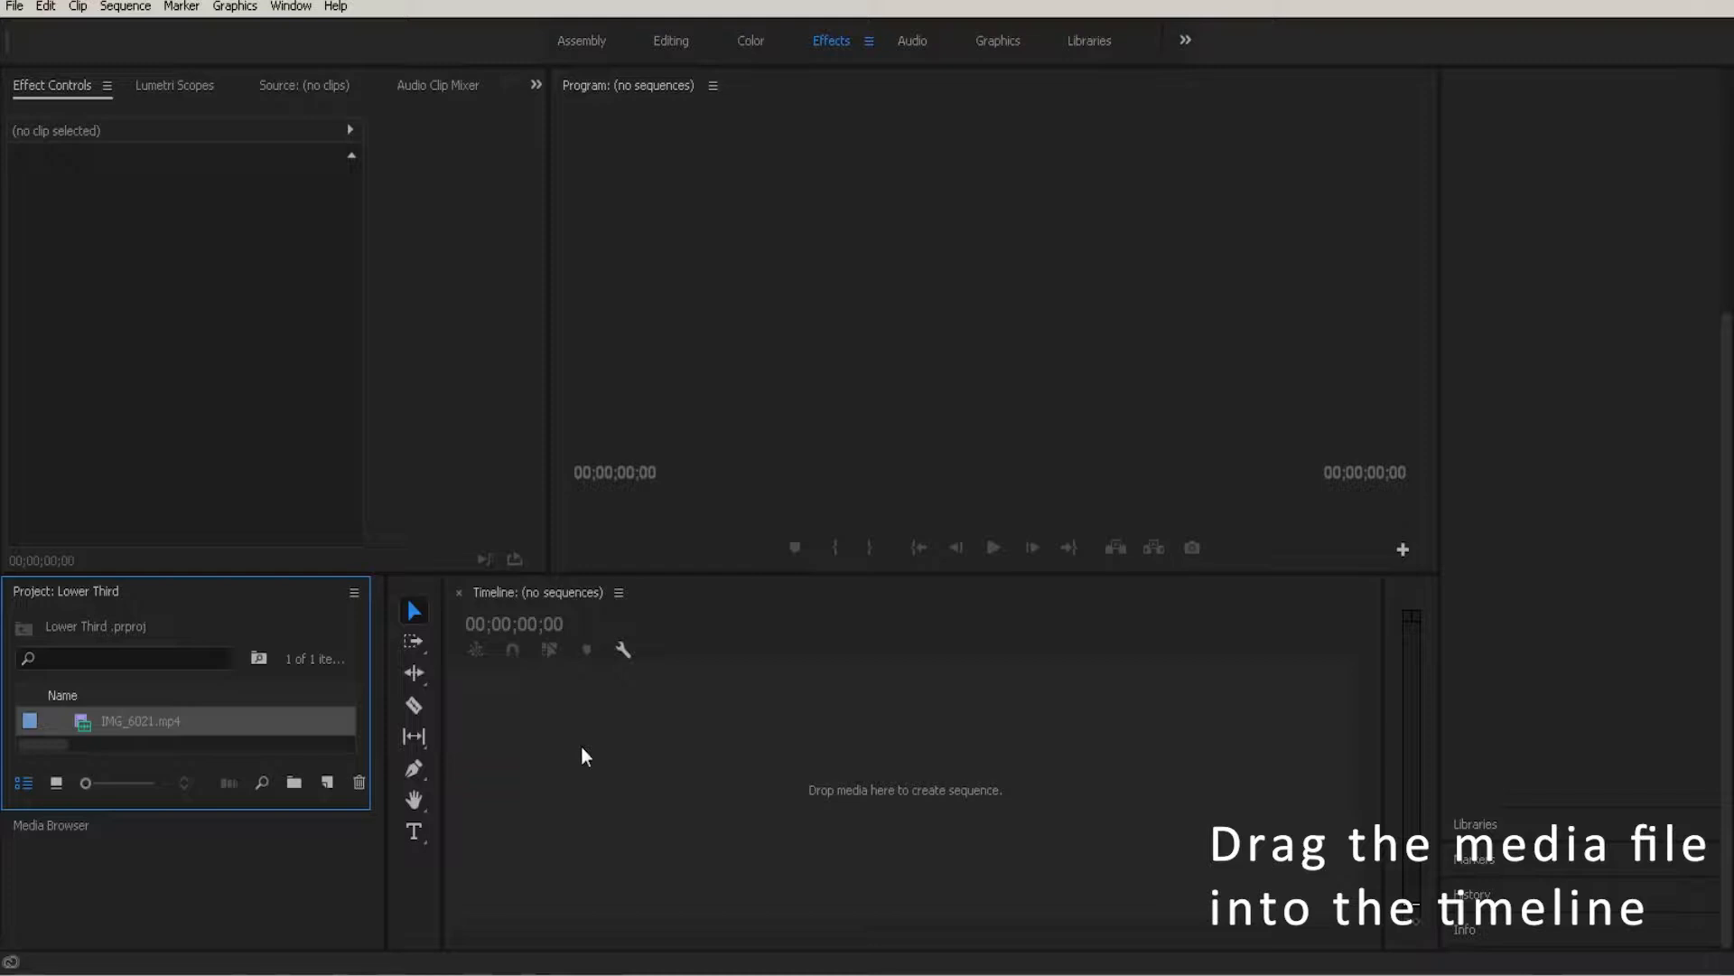
left_click_drag(141, 721, 686, 770)
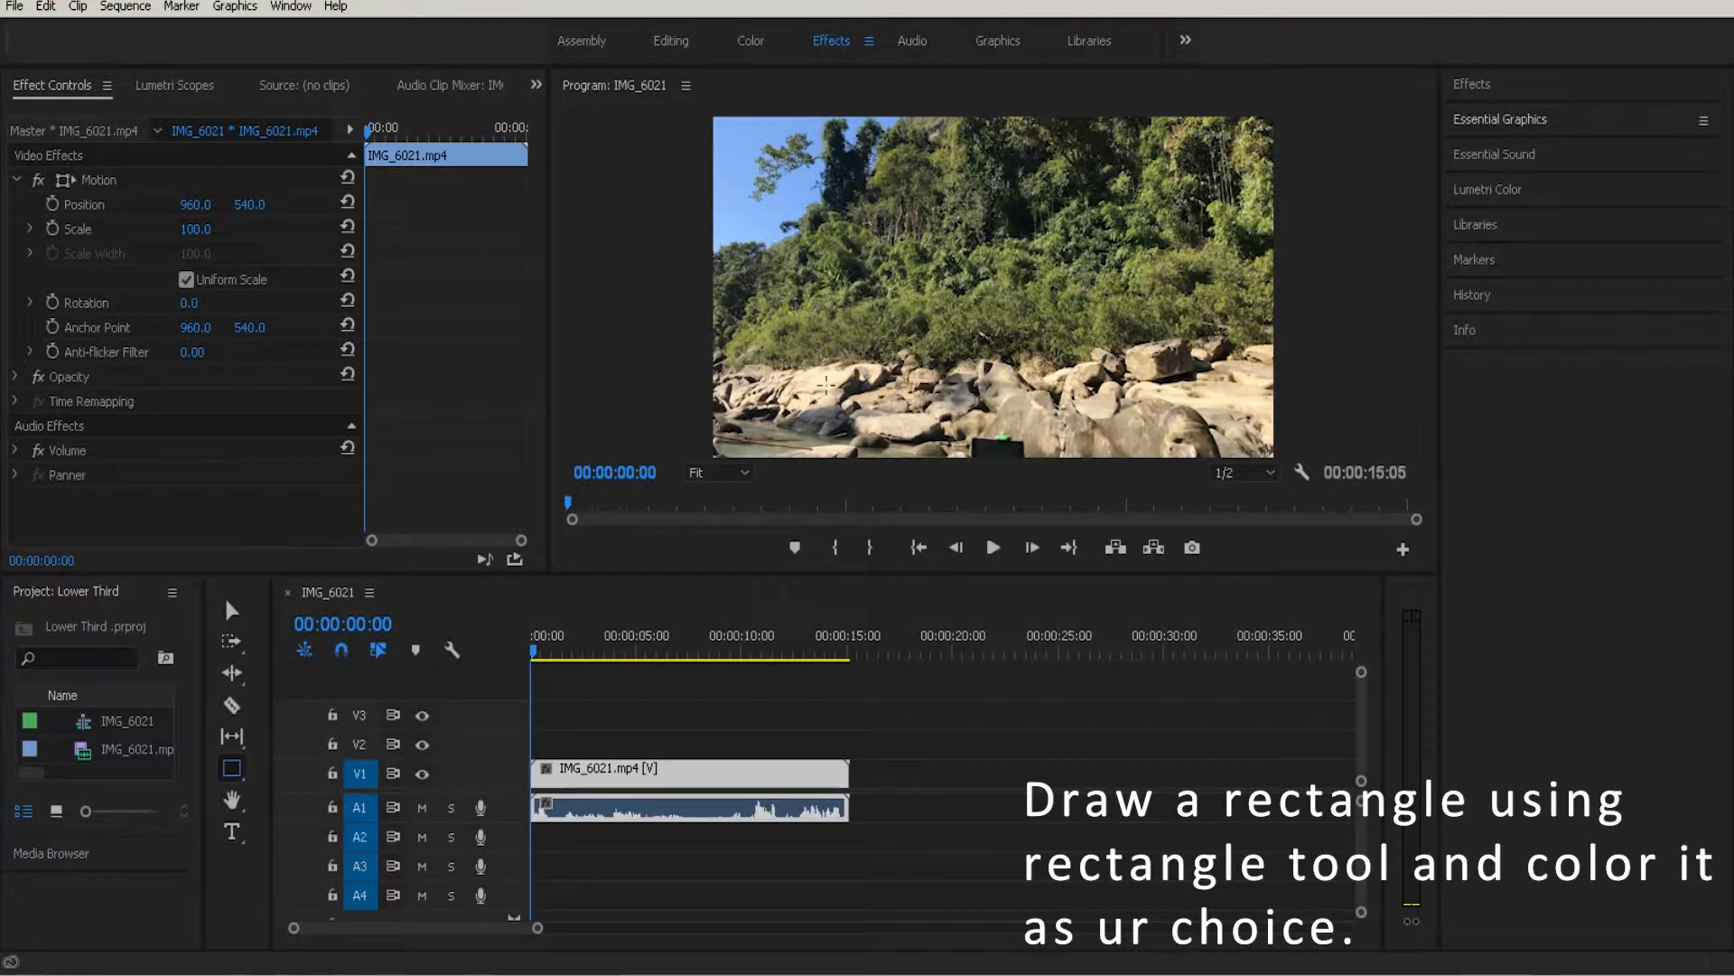
Draw a rectangle over the video's lower left and change its fill from red to blue
left_click_drag(752, 365, 901, 416)
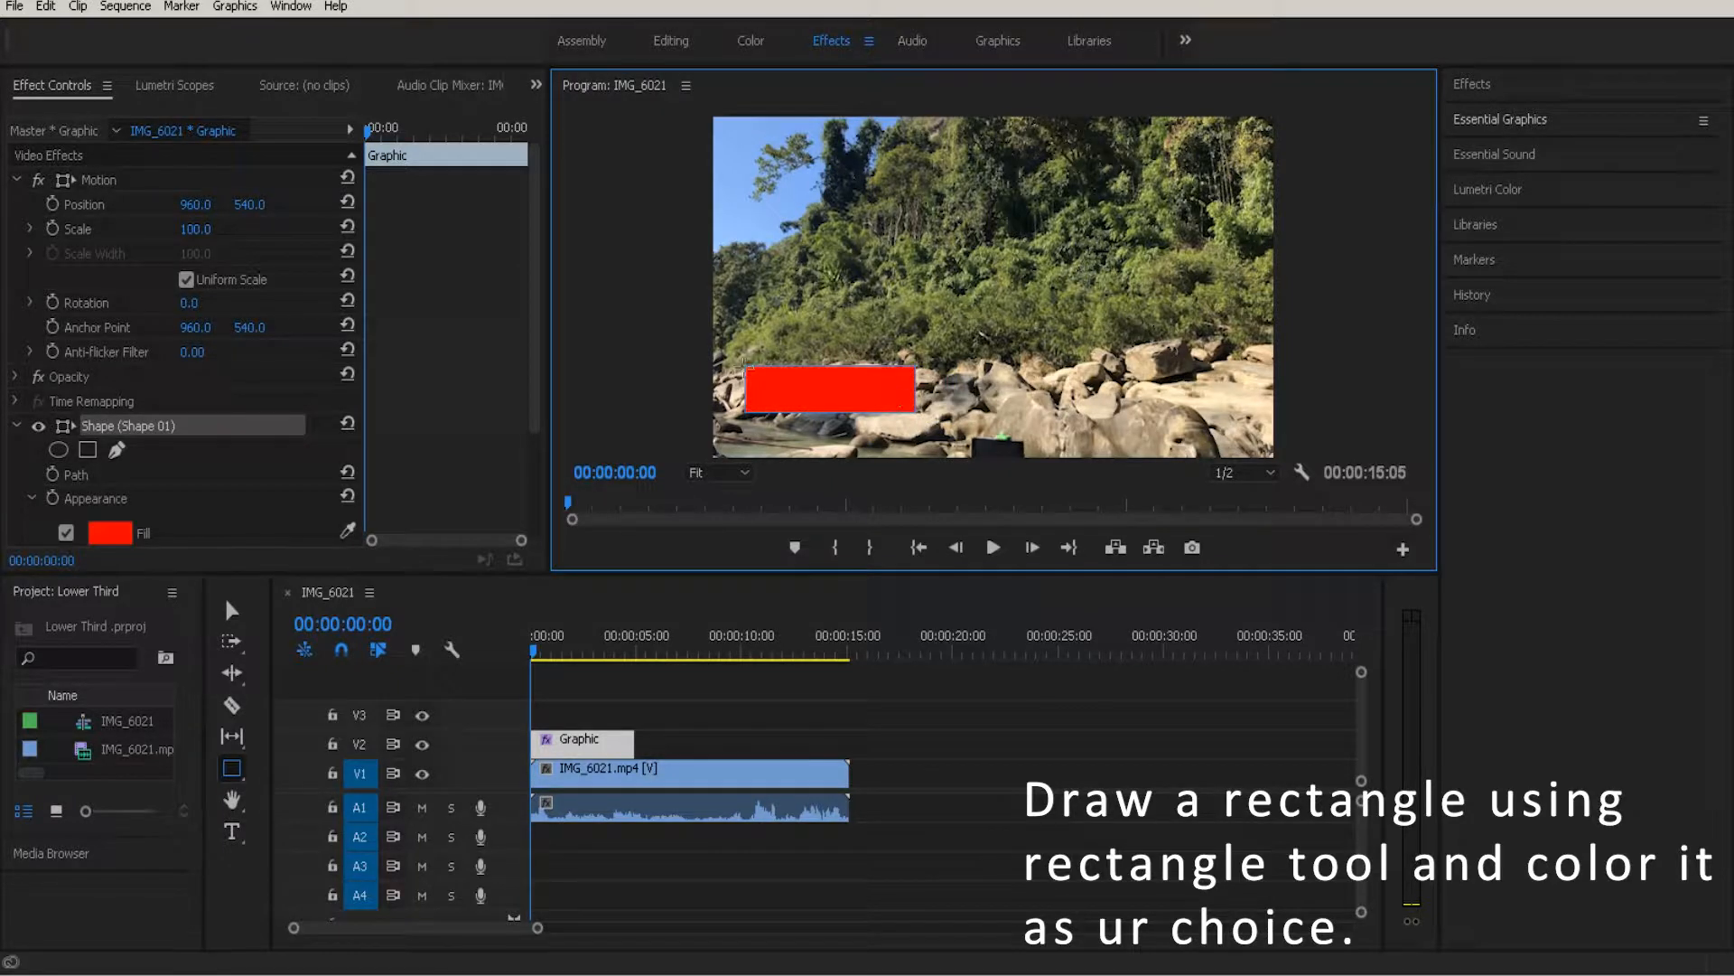
left_click(111, 531)
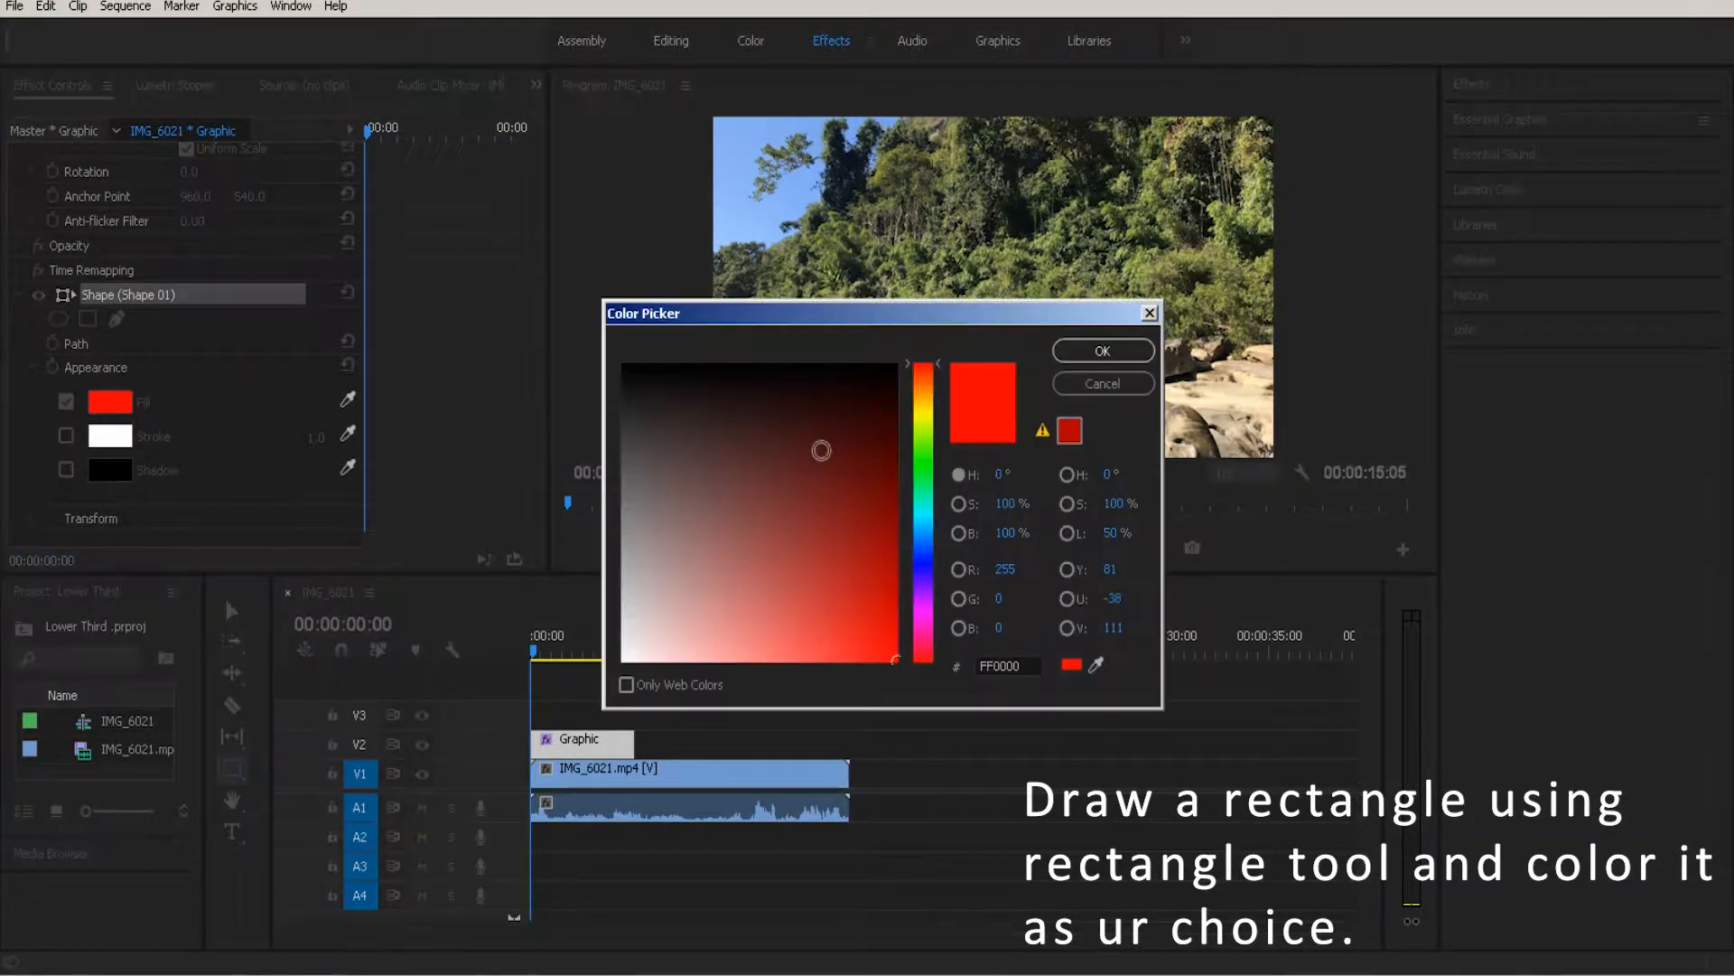
left_click(1100, 351)
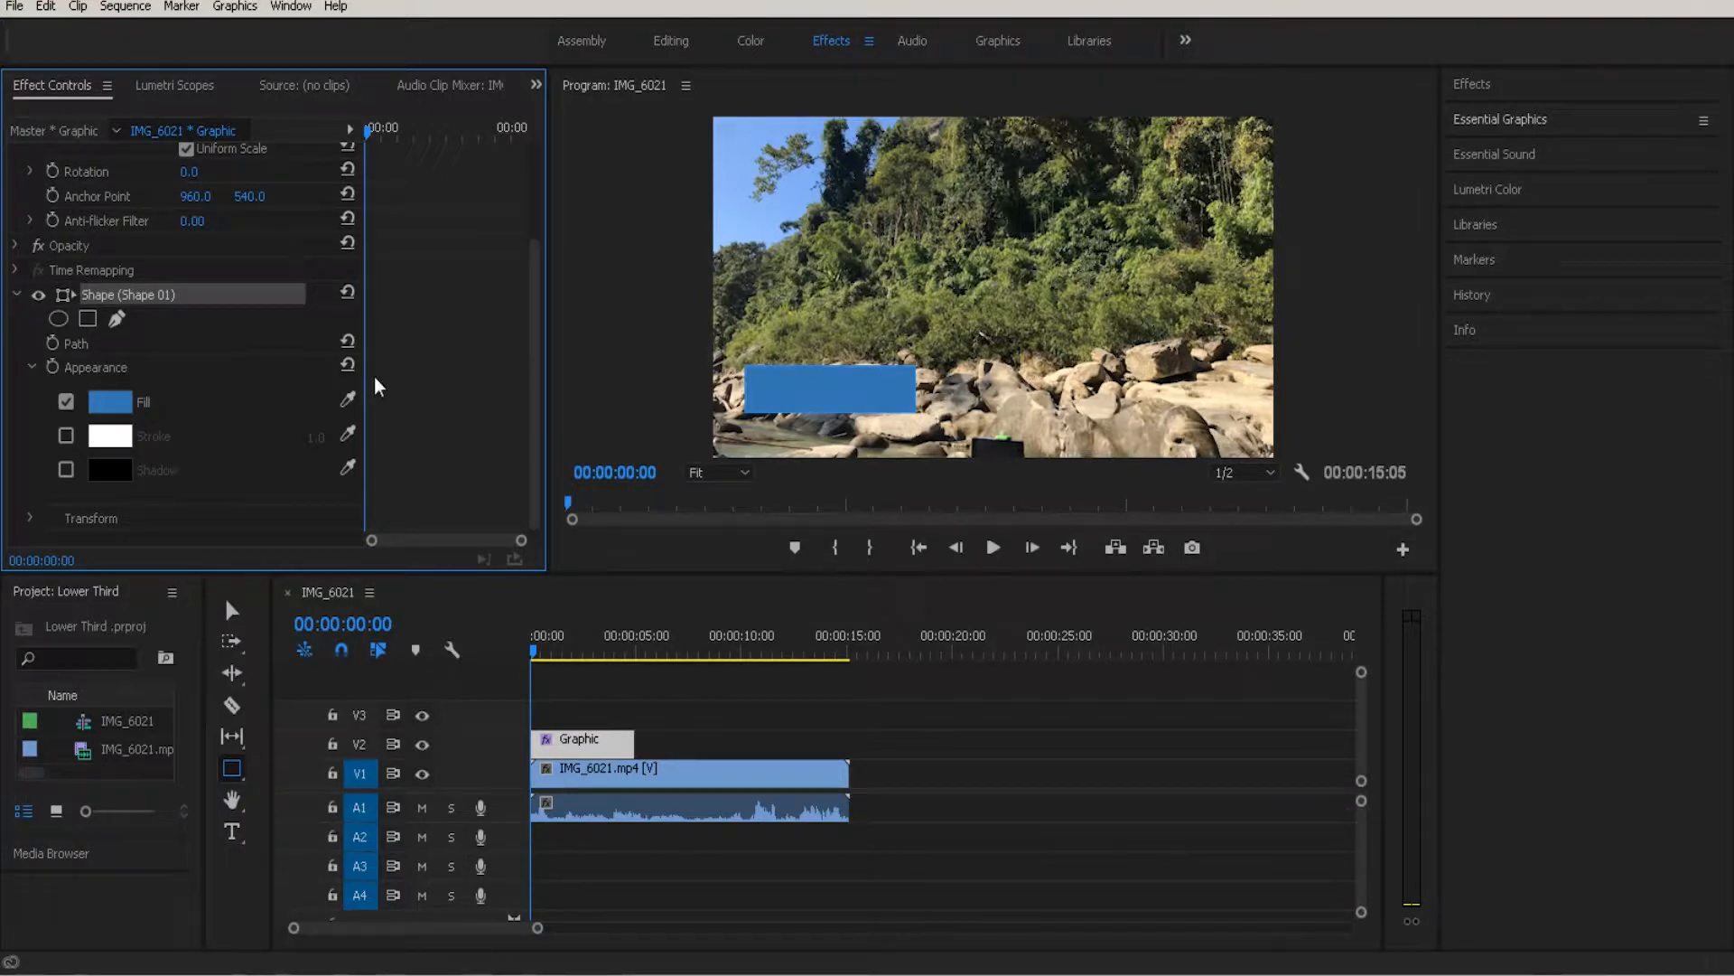
Add a text layer on the blue box reading 'Entertainment for life'
left_click(233, 831)
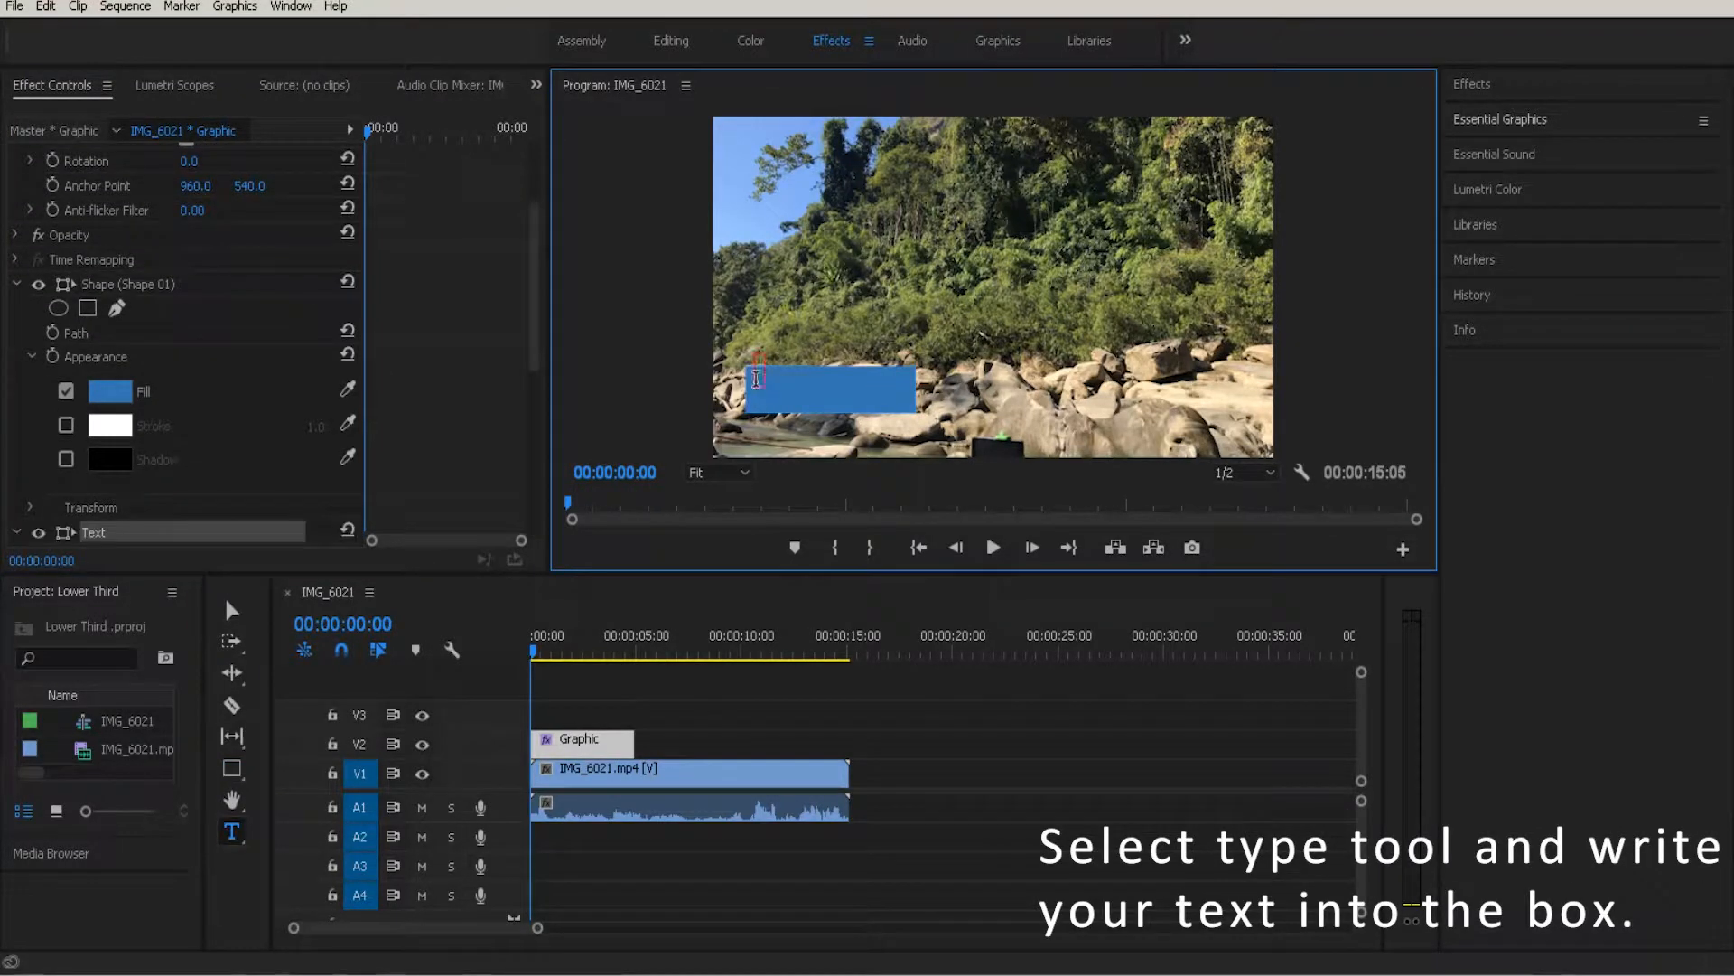
type("Entertainment for life")
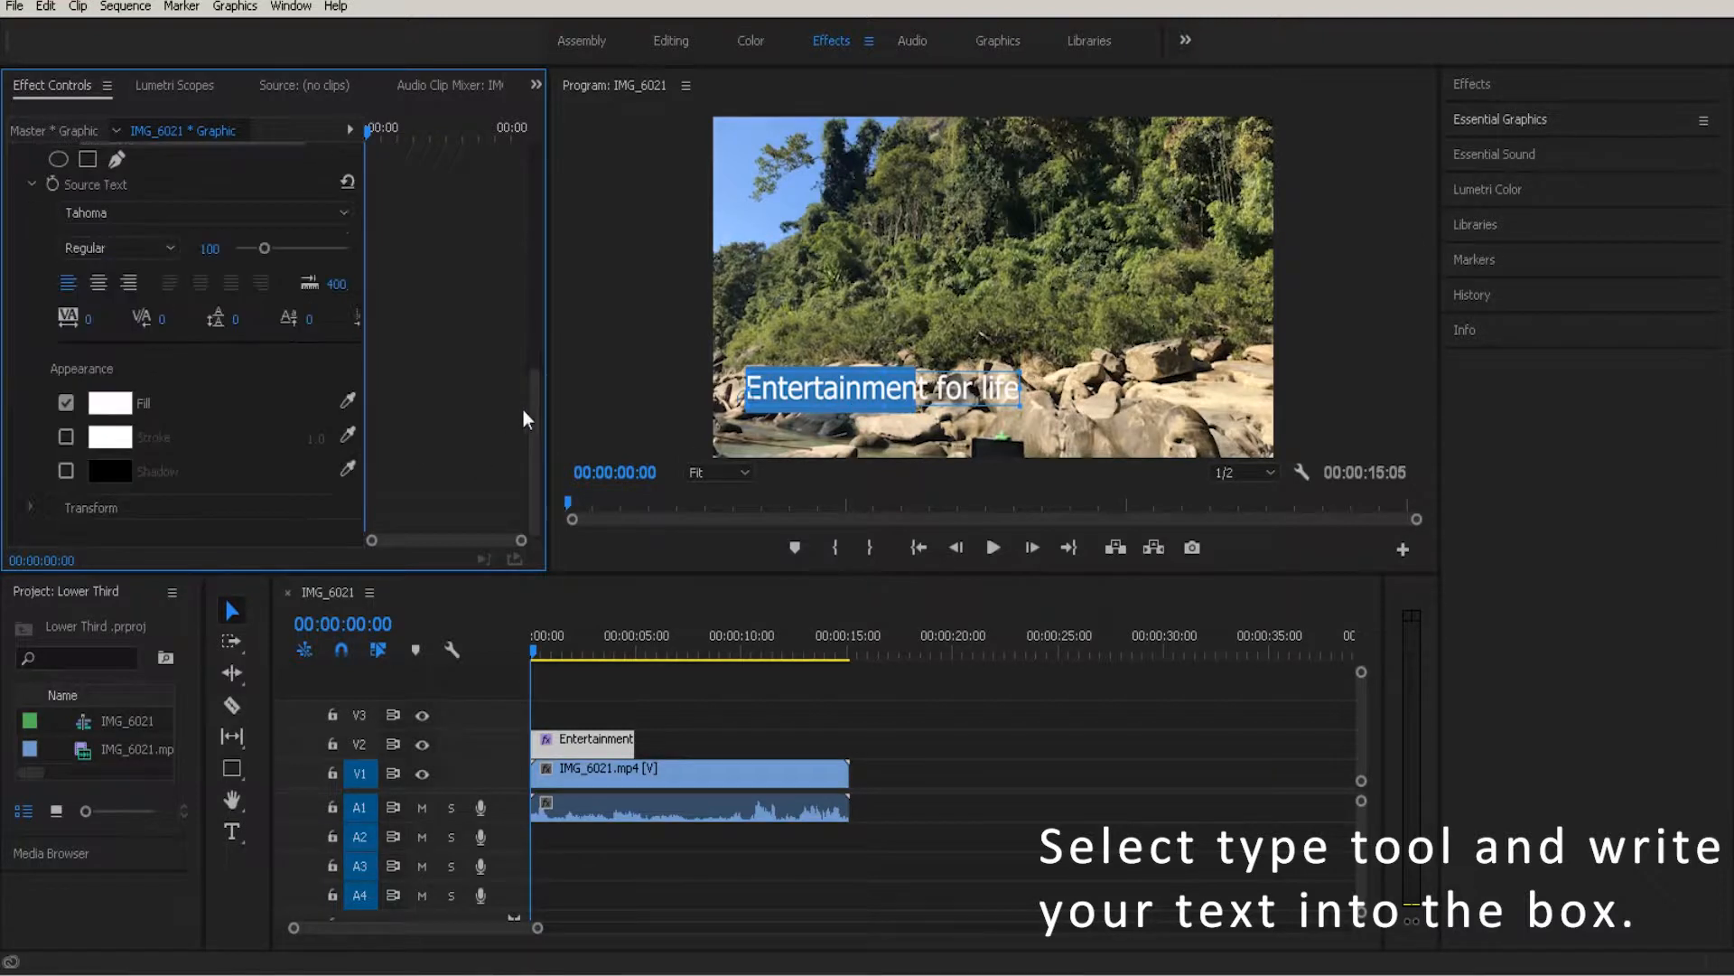
left_click(232, 831)
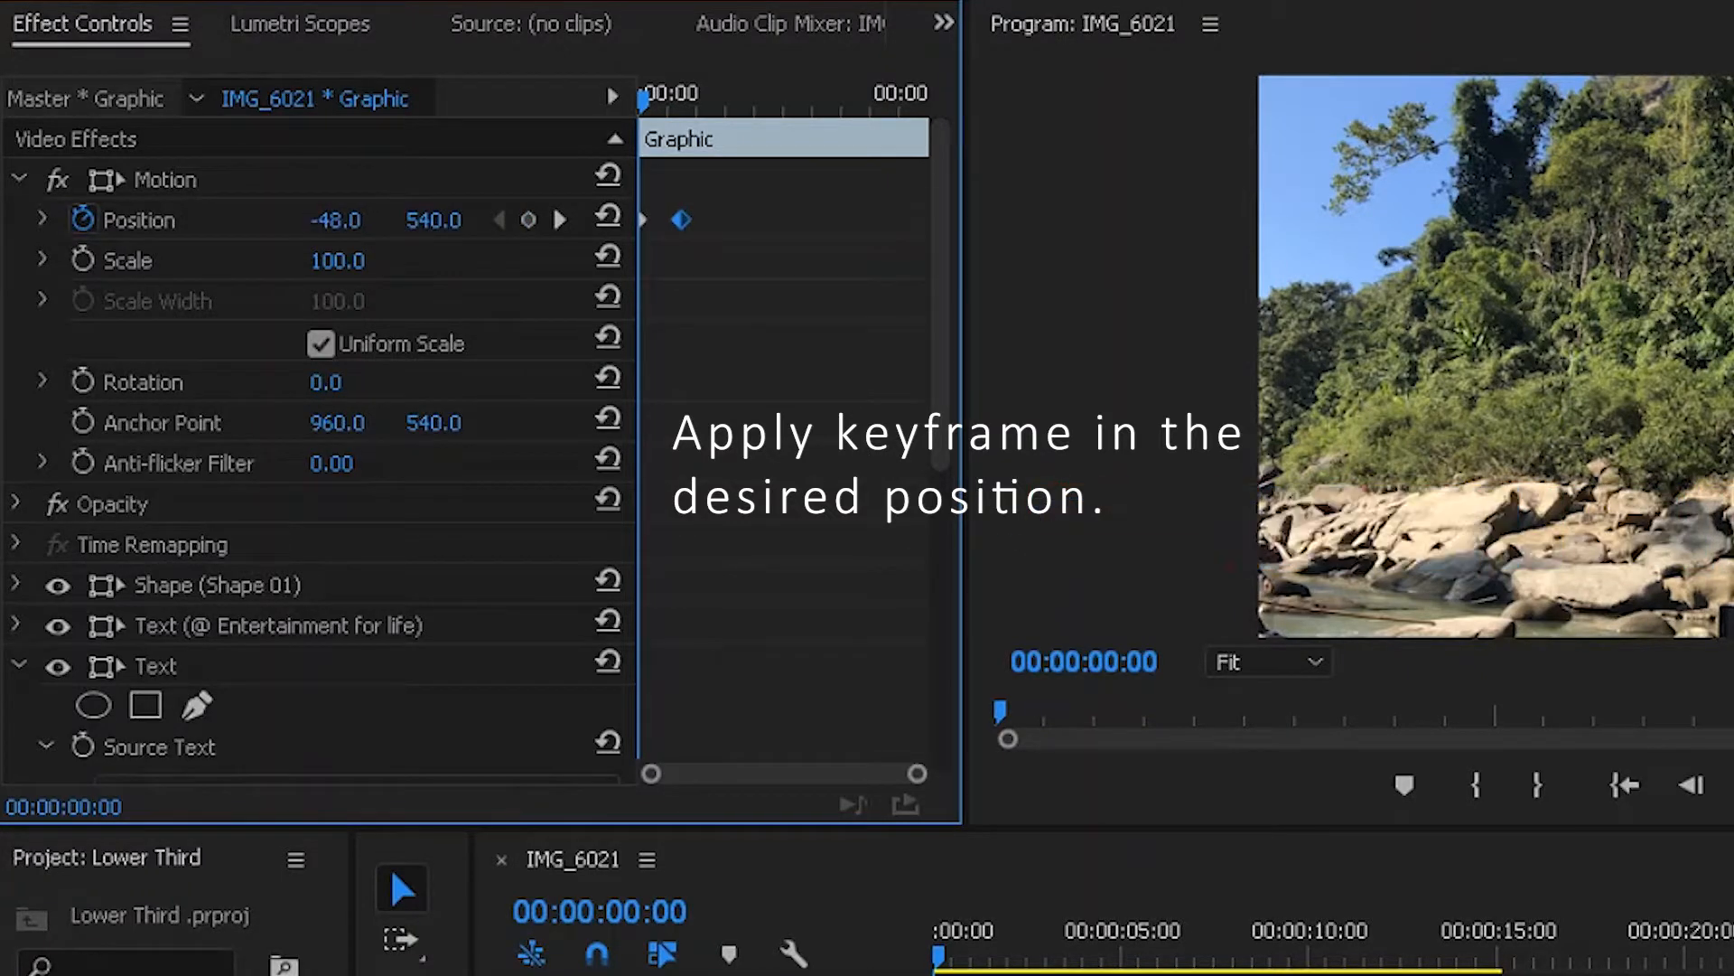
Keyframe the caption's Position from off-screen left at 0:00 to 960 around 2.5 seconds
left_click(529, 218)
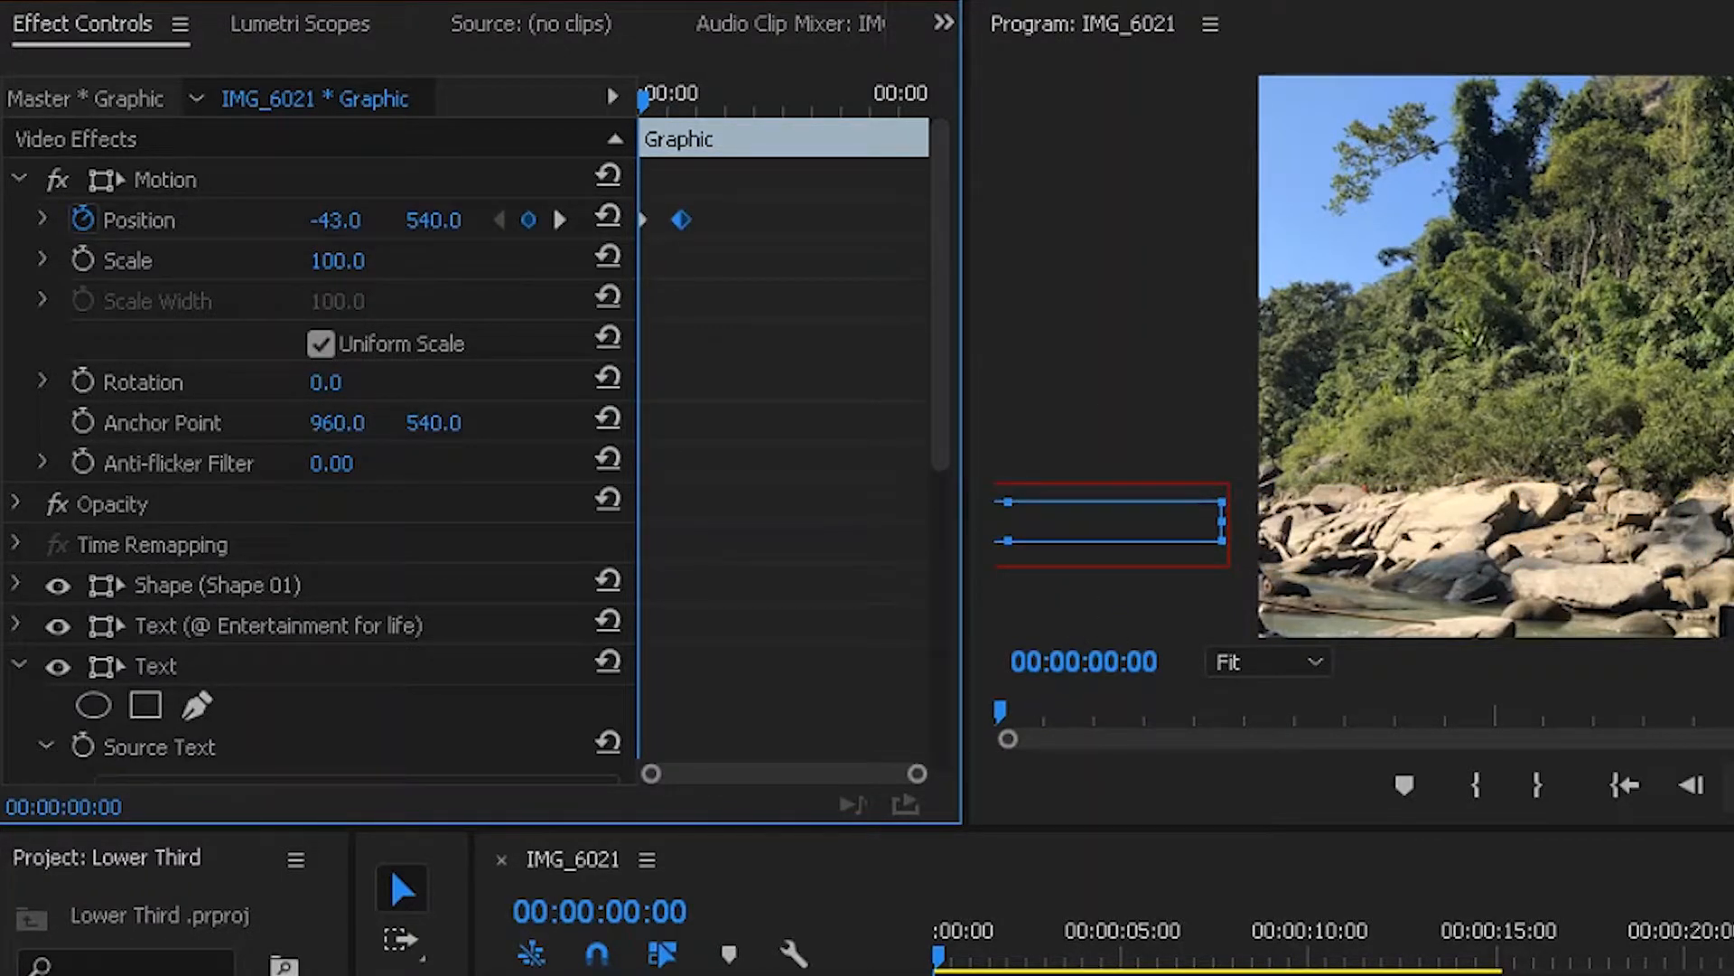
left_click(782, 93)
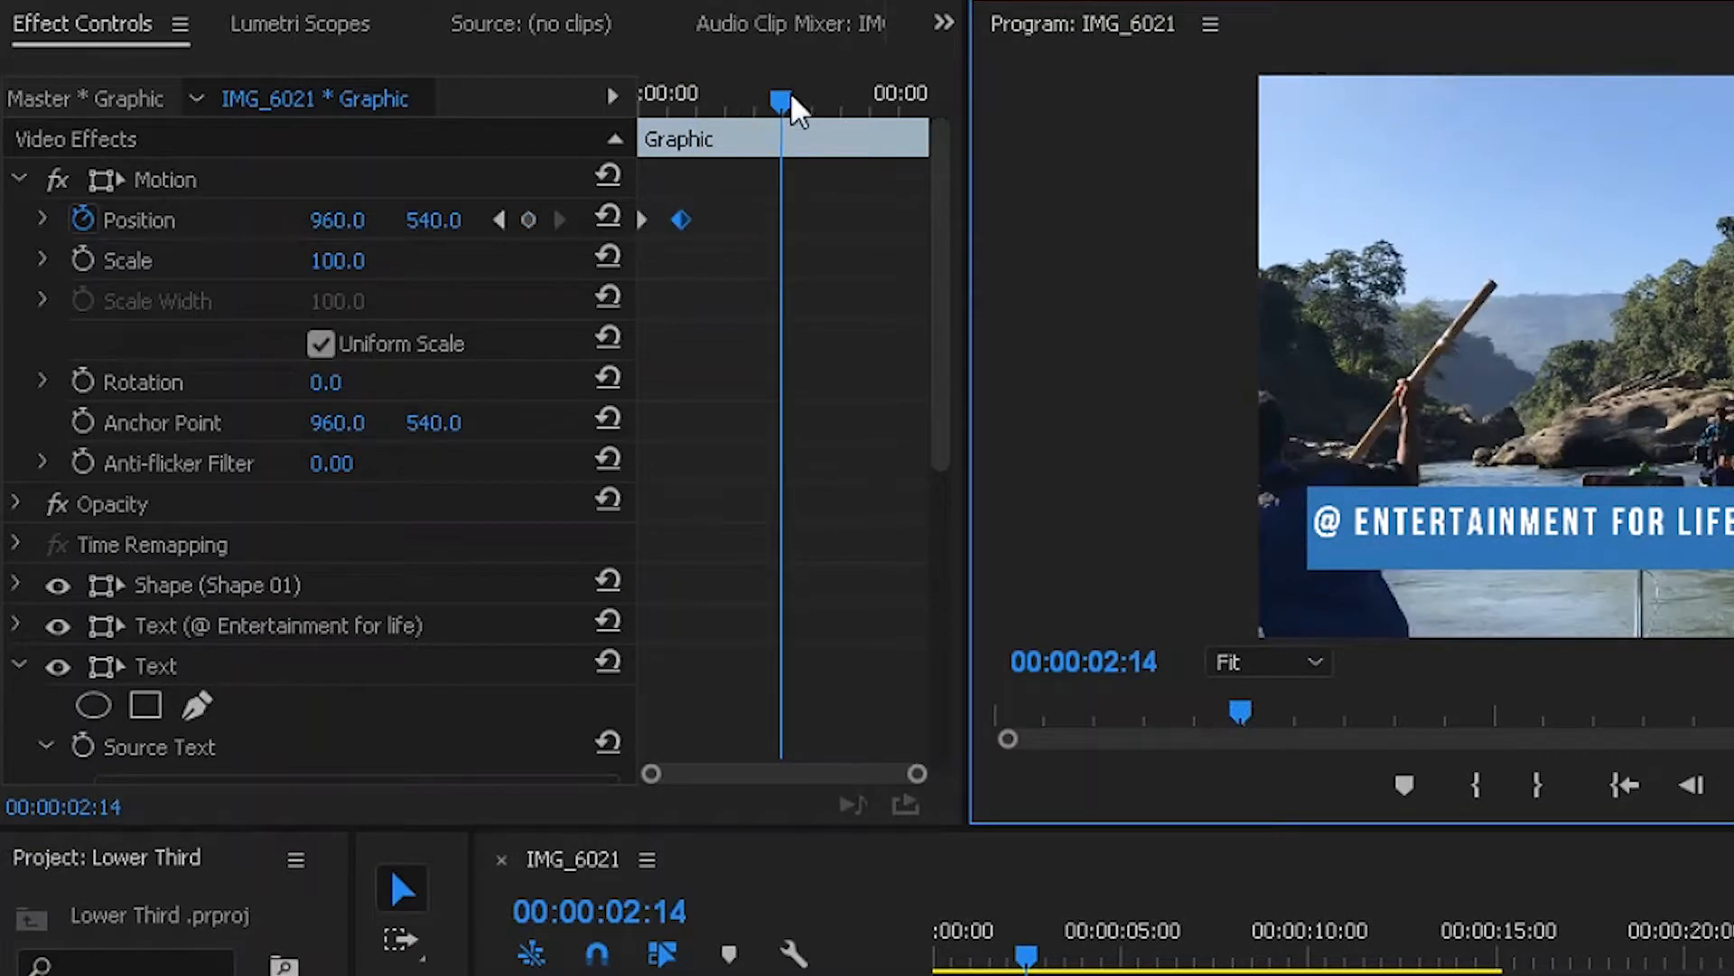
left_click_drag(782, 99, 772, 99)
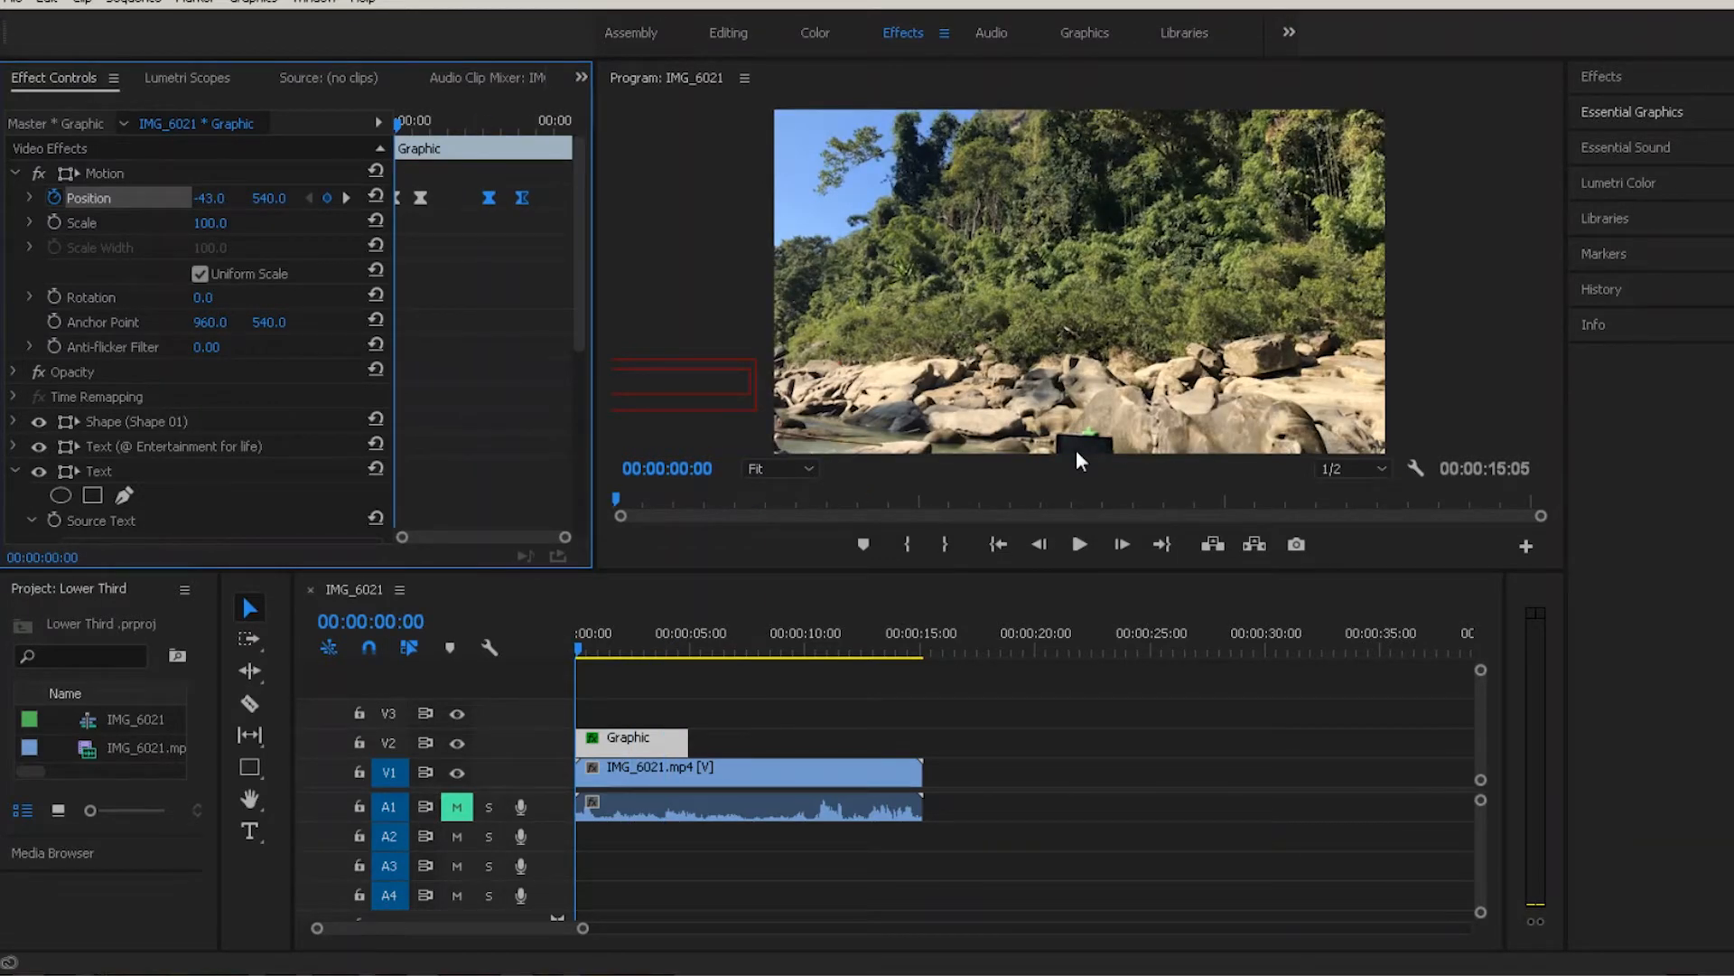
Play back the sequence to preview the box sliding in, then stop
left_click(1078, 544)
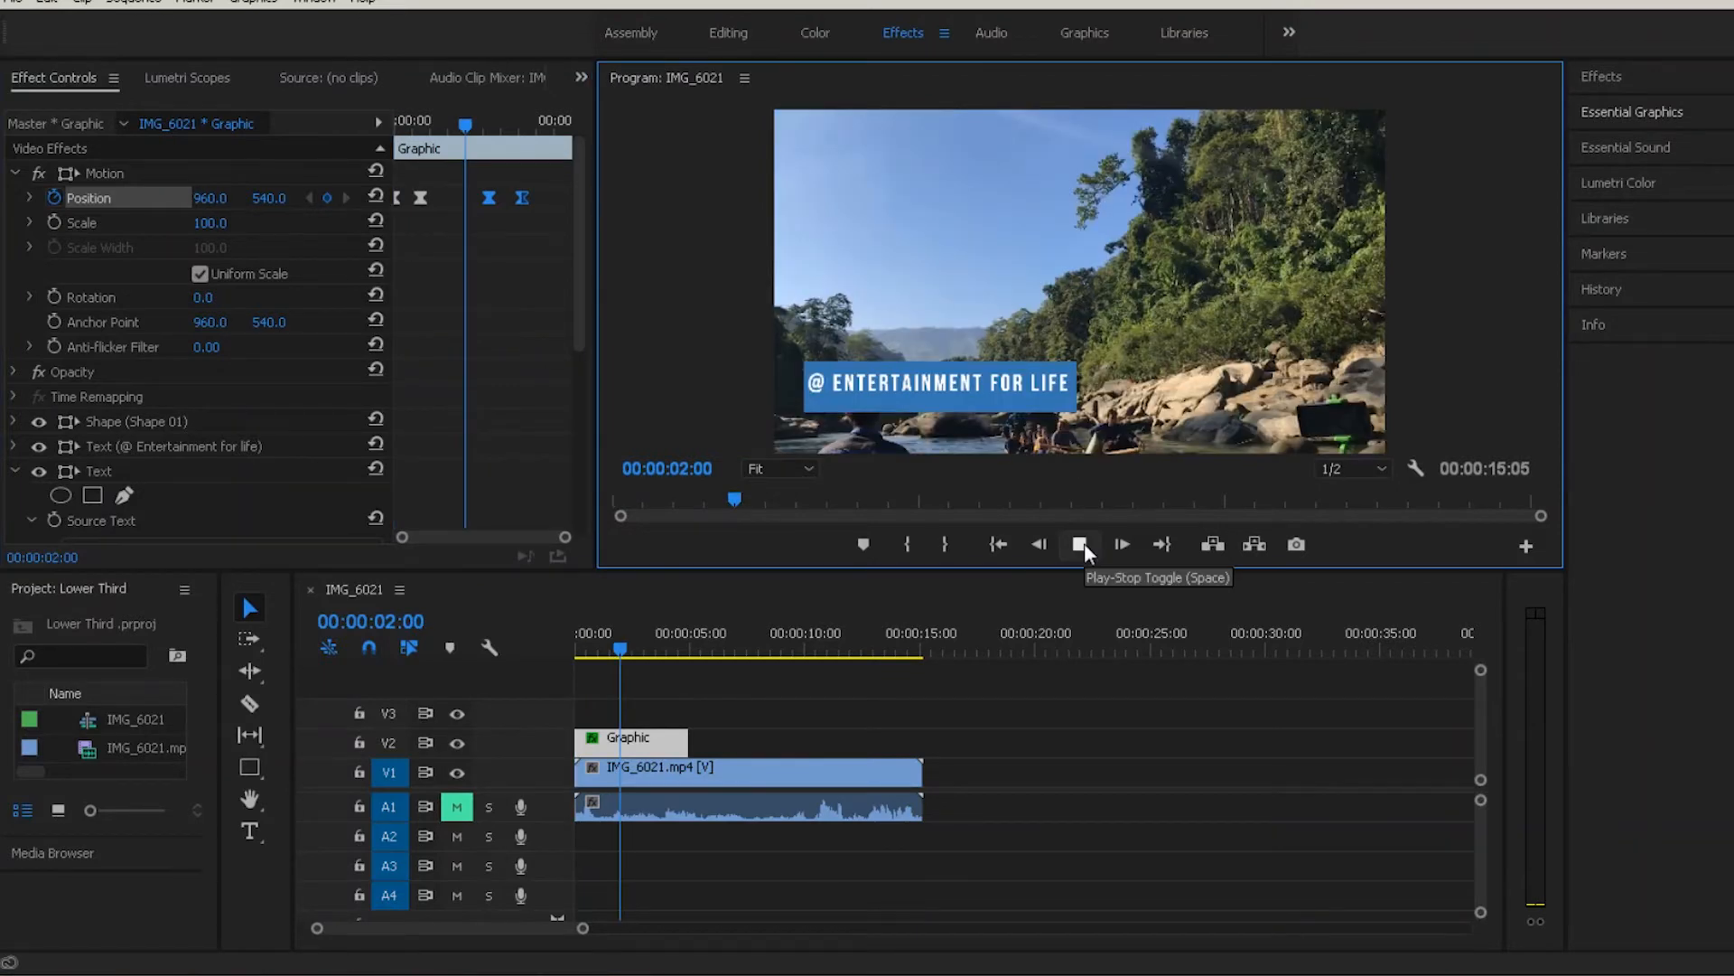
left_click(1080, 543)
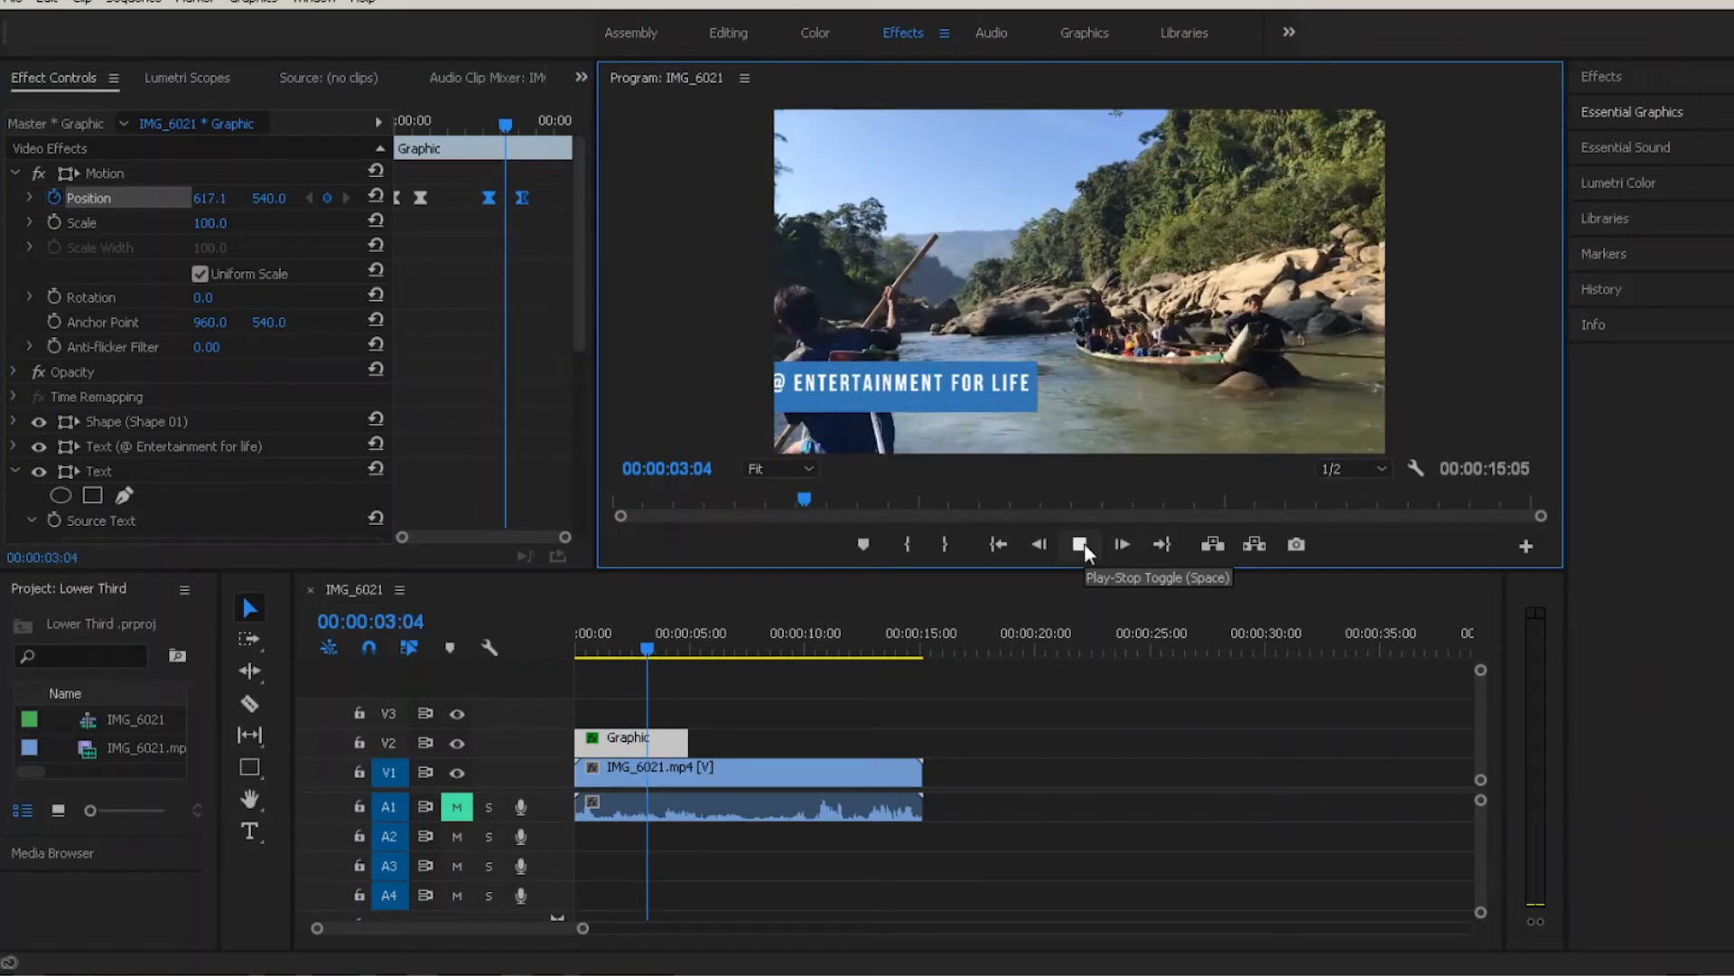